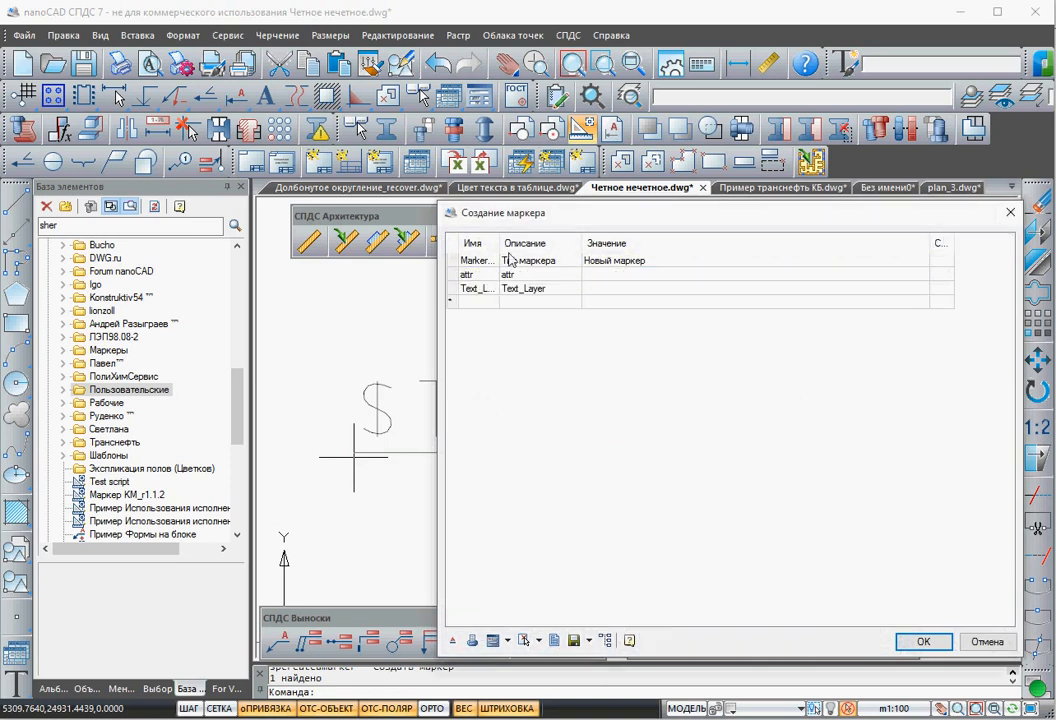
Name the attribute mcDefLayer with description 'Определение слоя' and value 'Test1'.
right_click(476, 274)
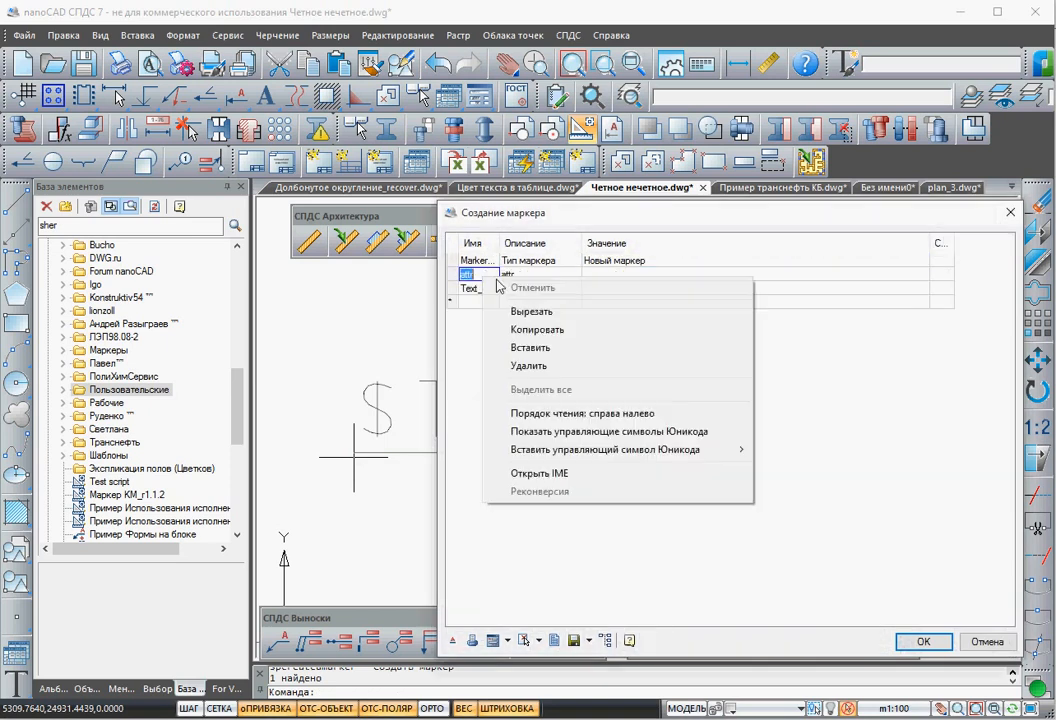
click(530, 348)
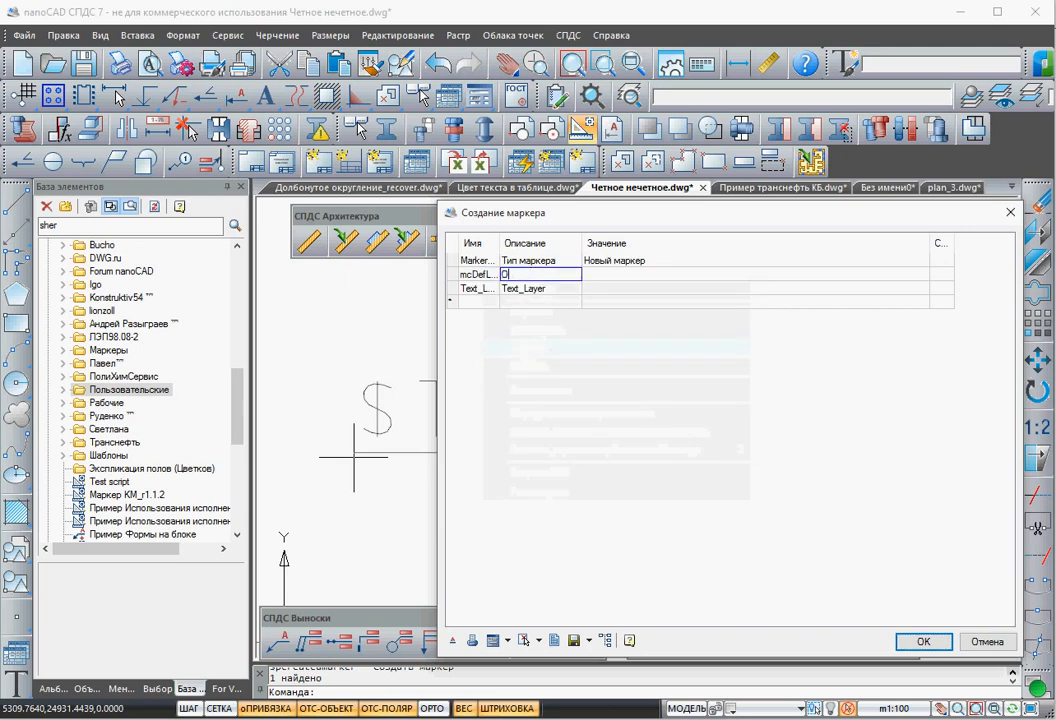
text(Определение)
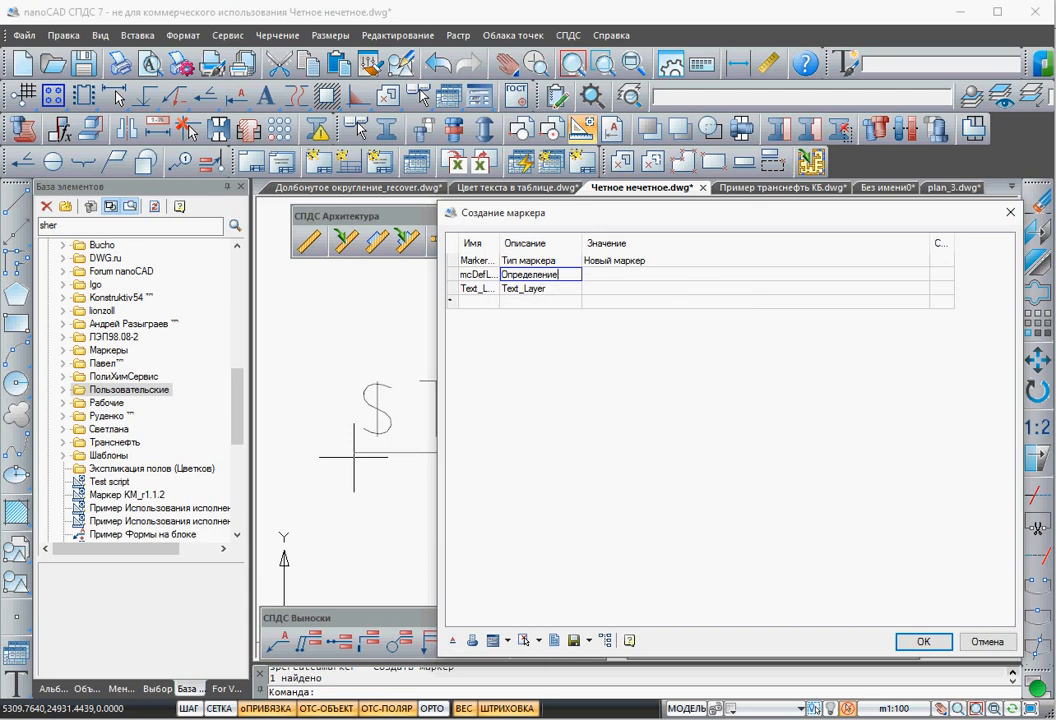
text(слоя)
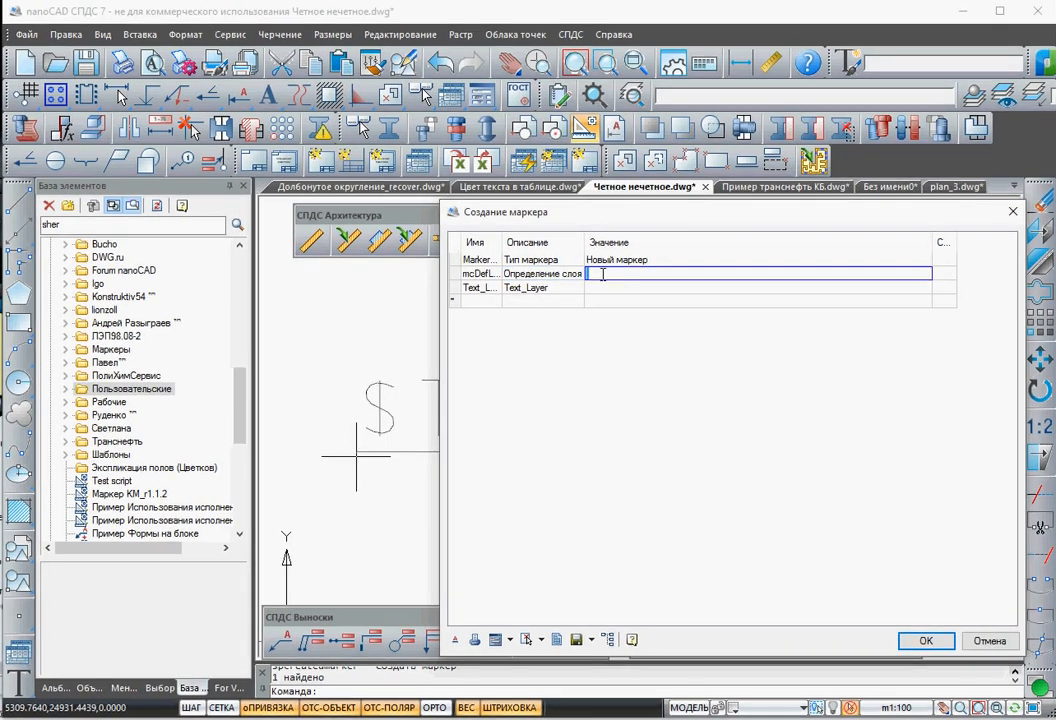
text(Test1)
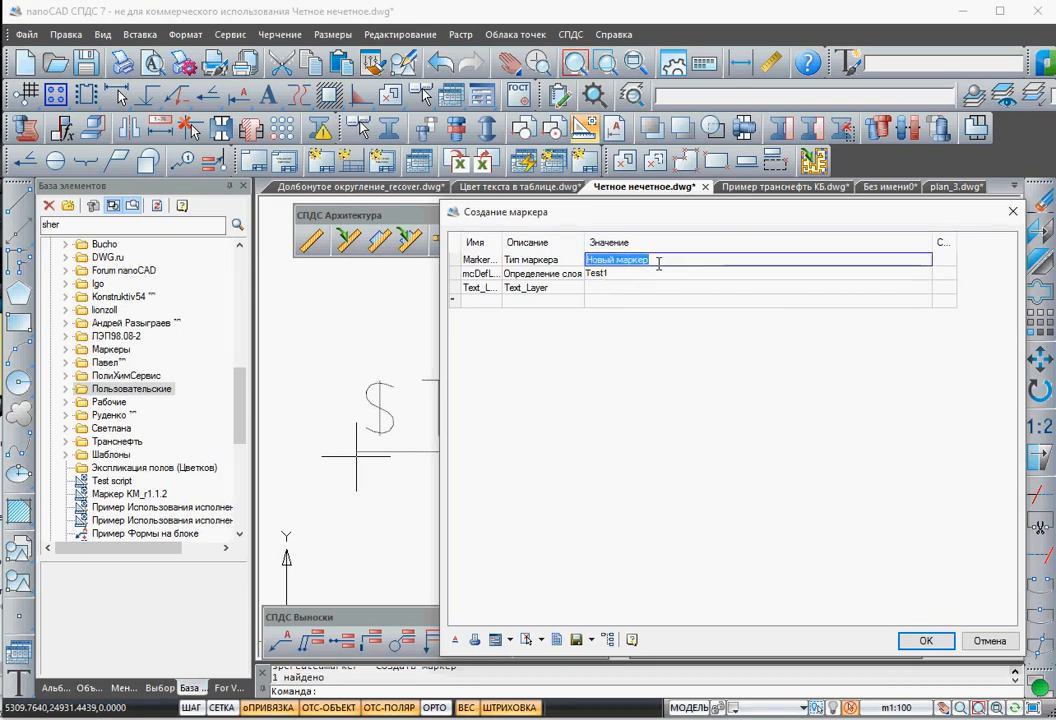
Set the marker type value to 'Определение слоя'.
text(Опре)
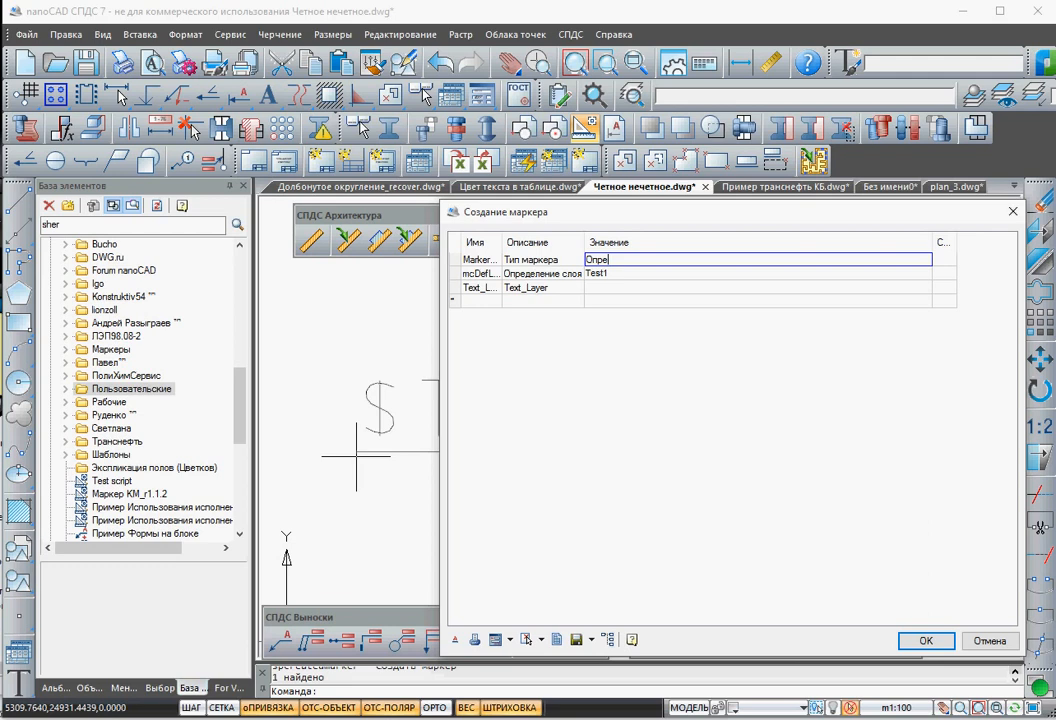
text(Определение слоя)
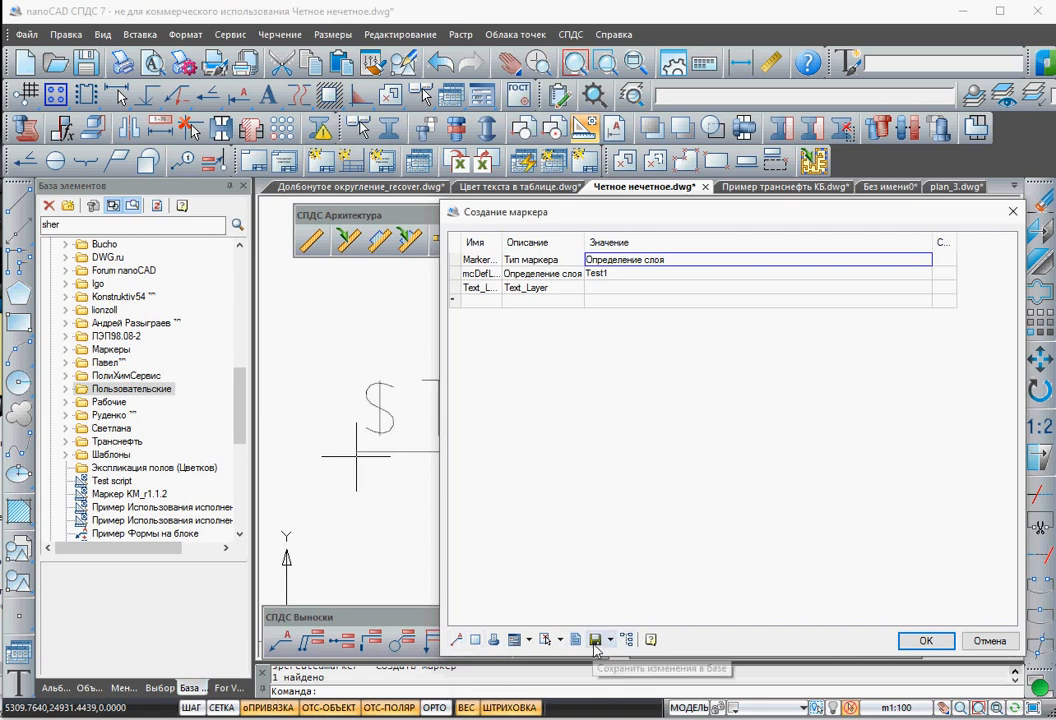
Save the marker to library folder Примеры\Переменные в маркере with note mcDefLayer.
click(596, 640)
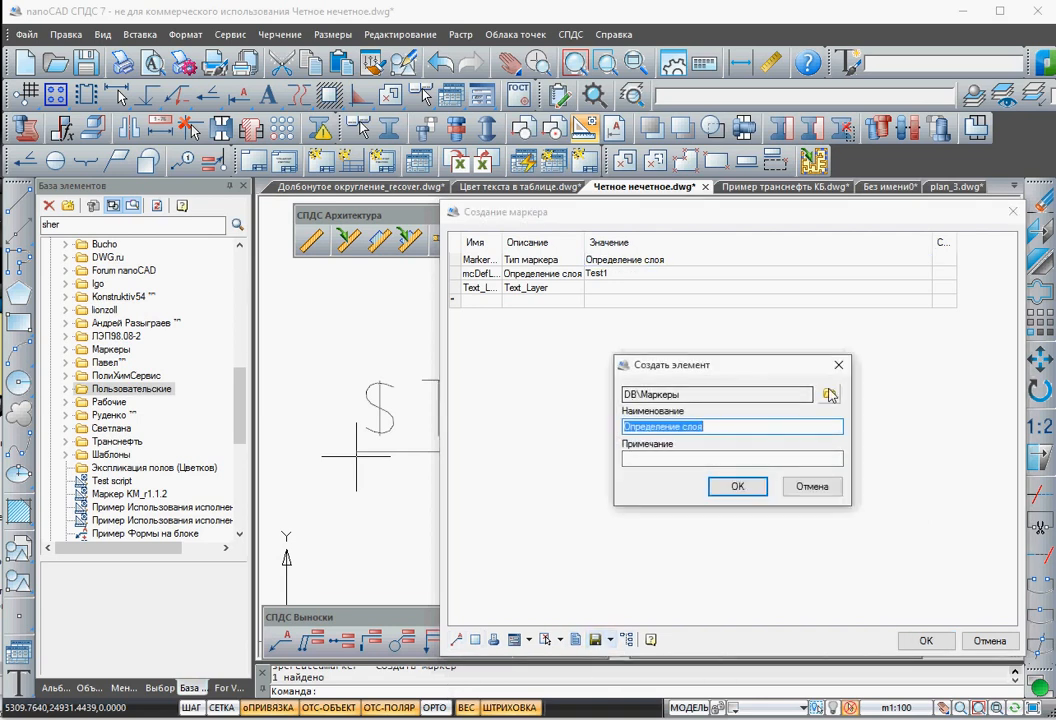
click(830, 392)
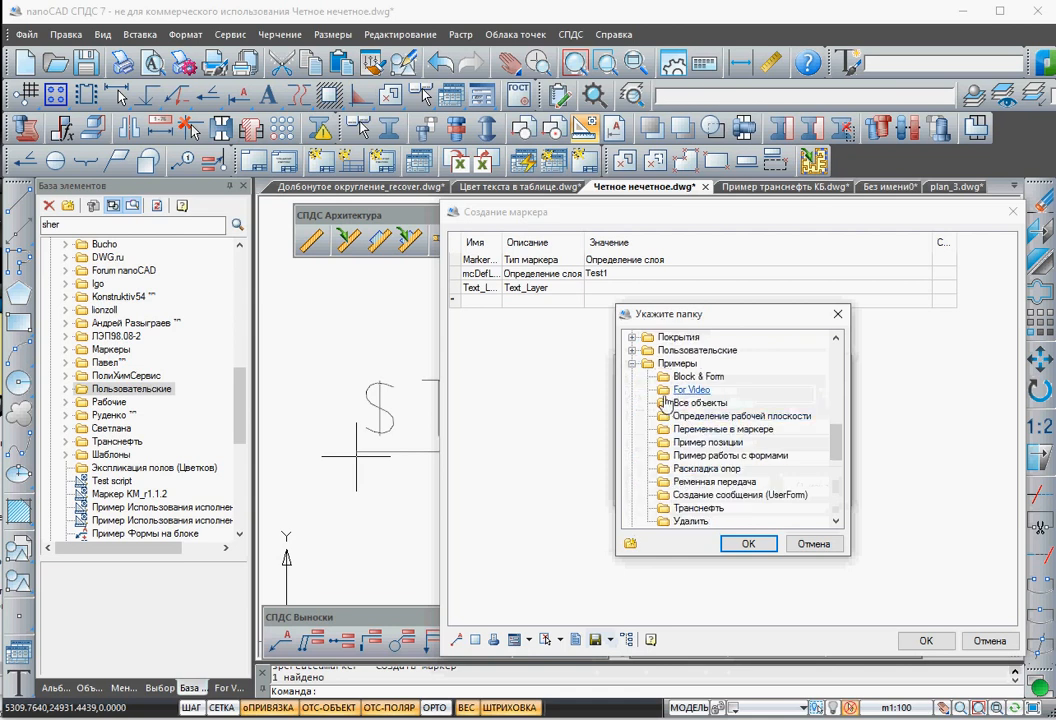
click(722, 428)
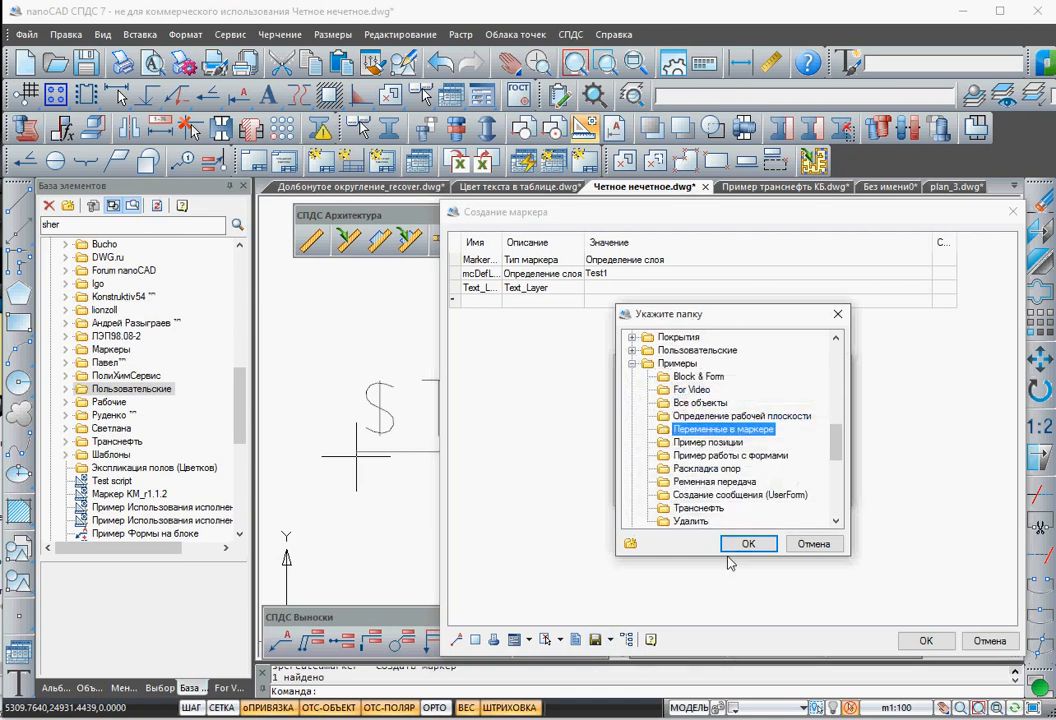
click(748, 544)
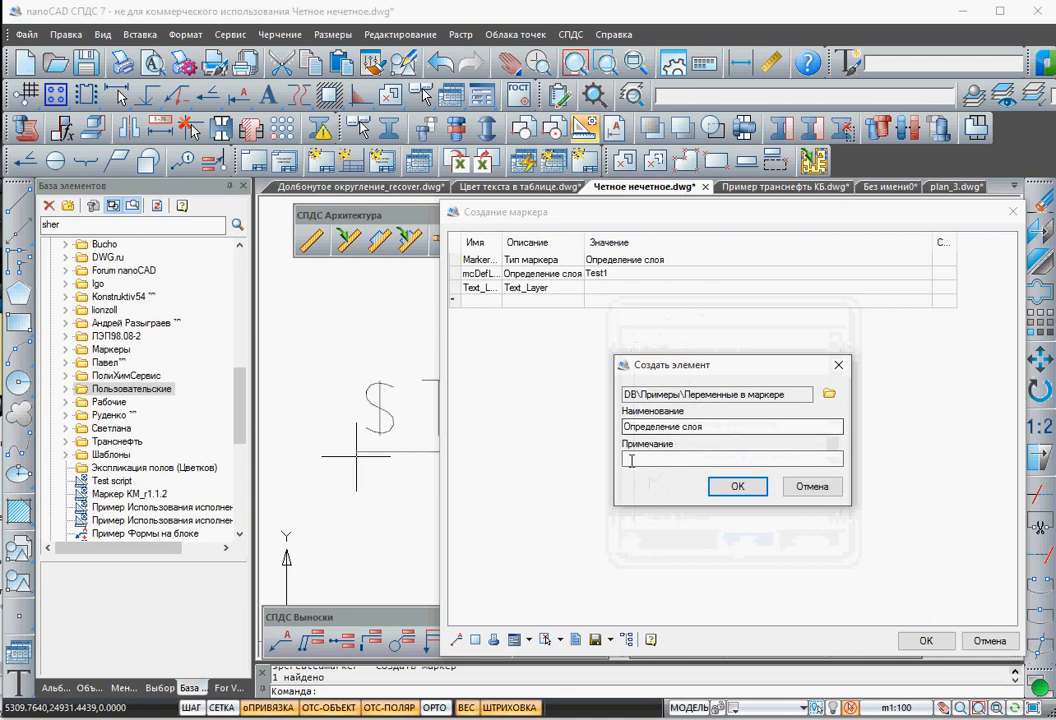
text(mcDefLayer)
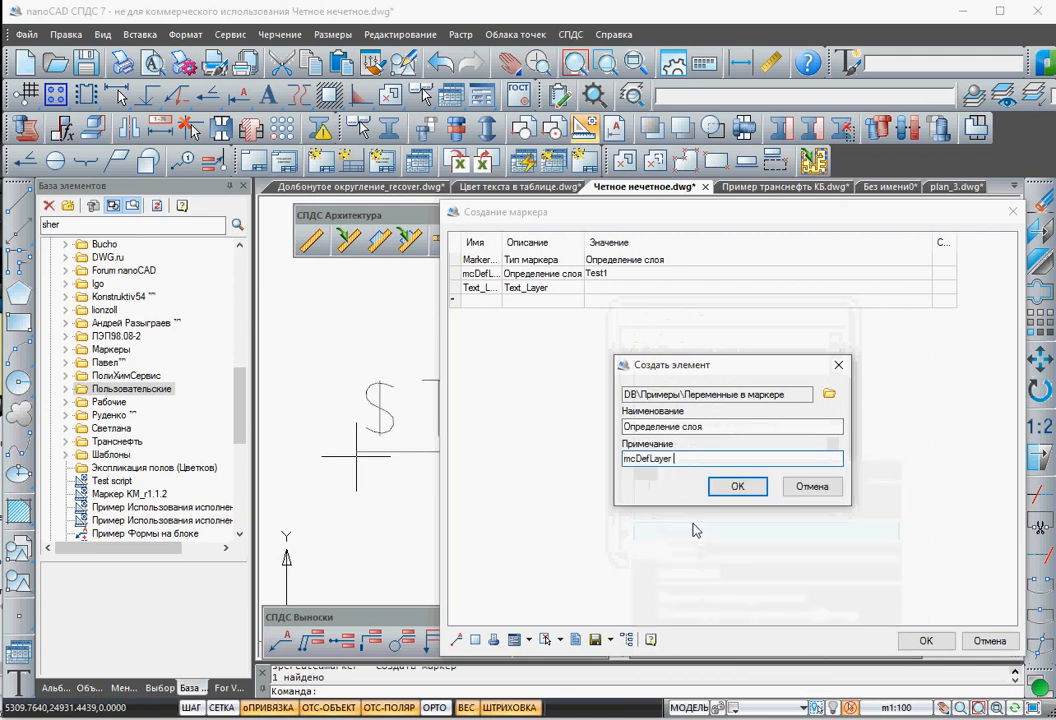
mouse_move(730, 472)
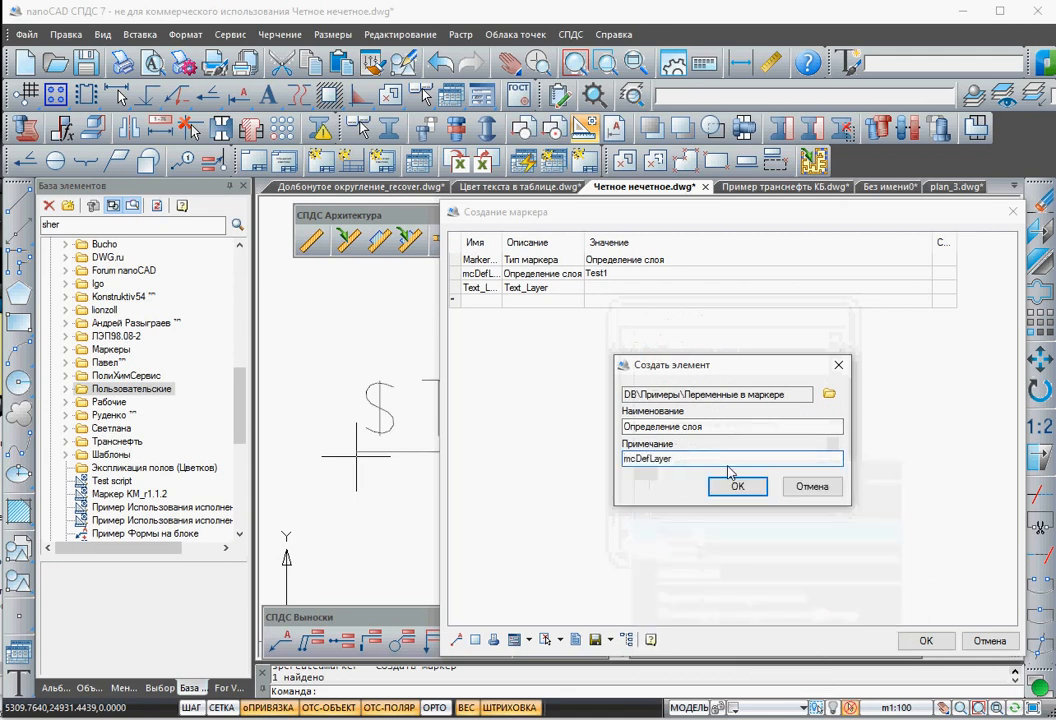
click(738, 486)
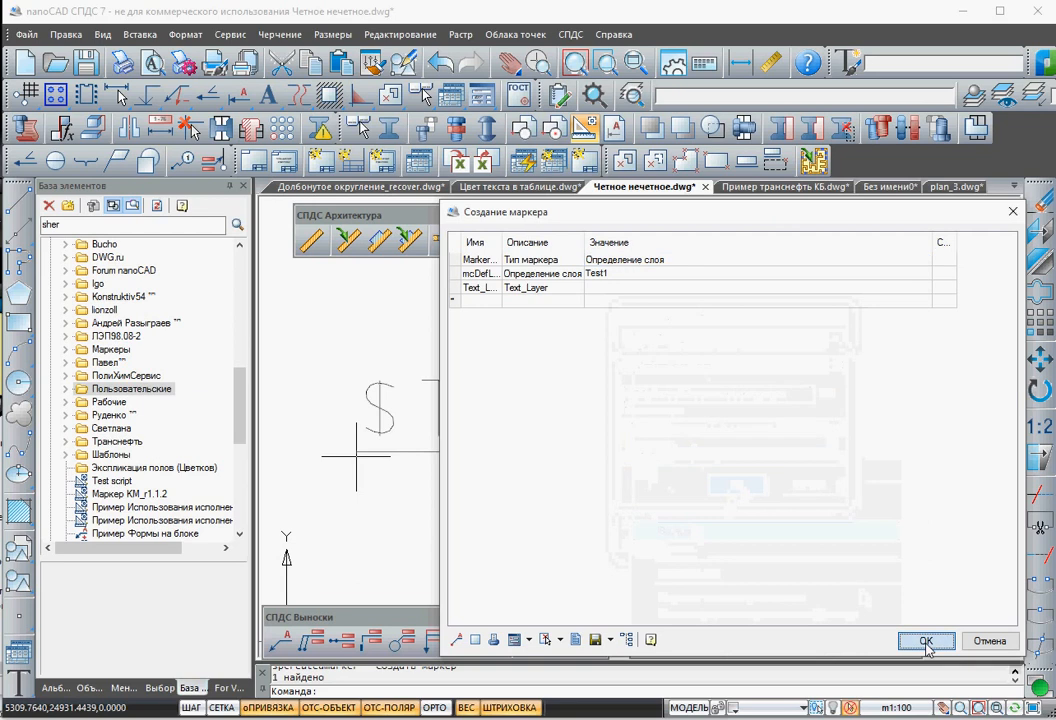
Finish the marker entering Test_Layer value 12234, leading to a new empty drawing.
click(924, 640)
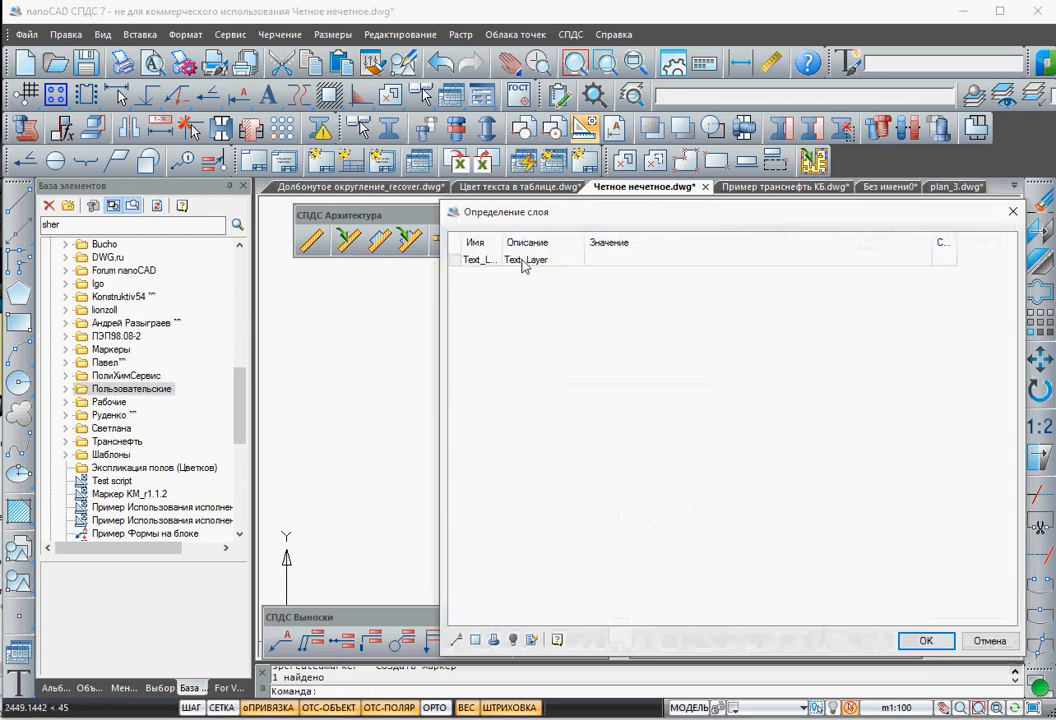
click(770, 260)
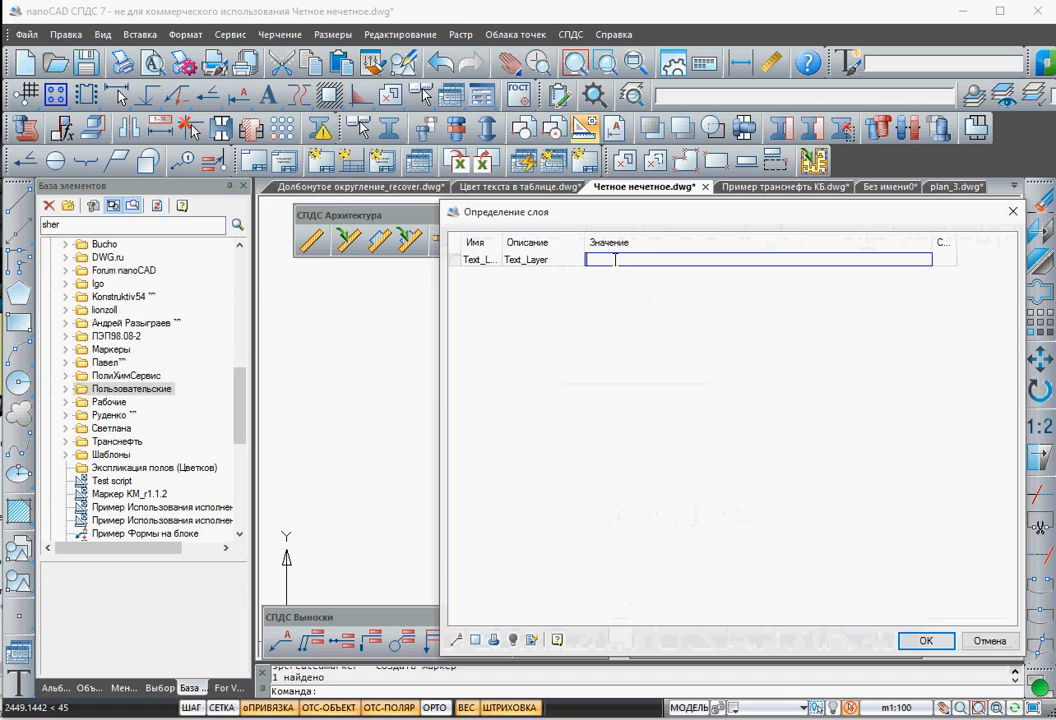
text(12234)
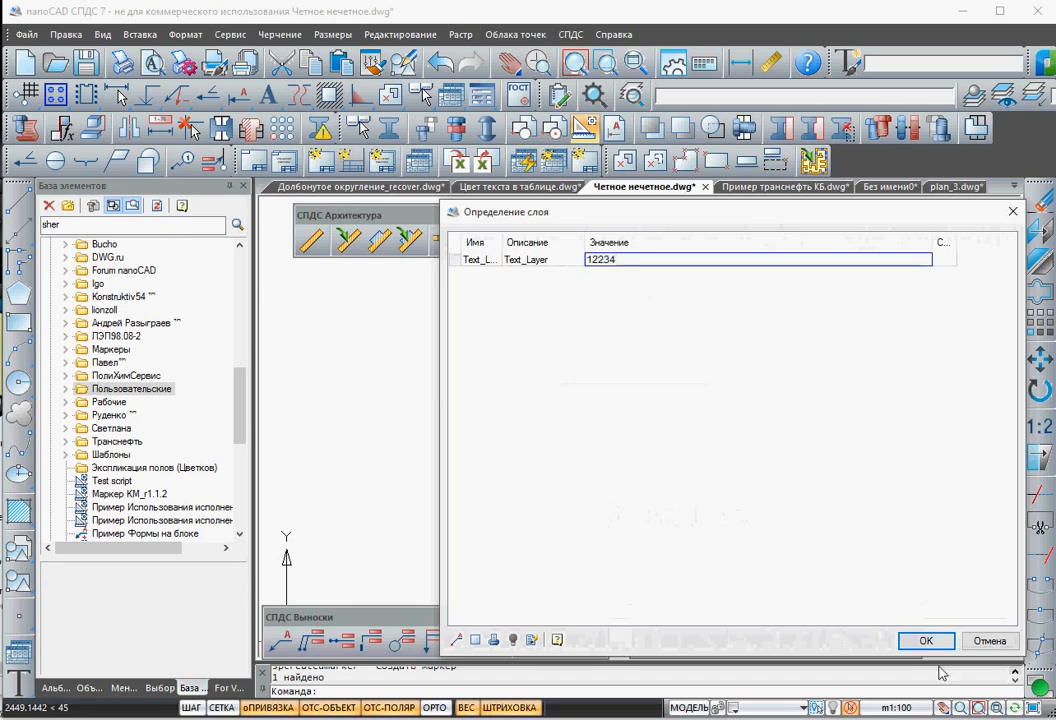
click(924, 640)
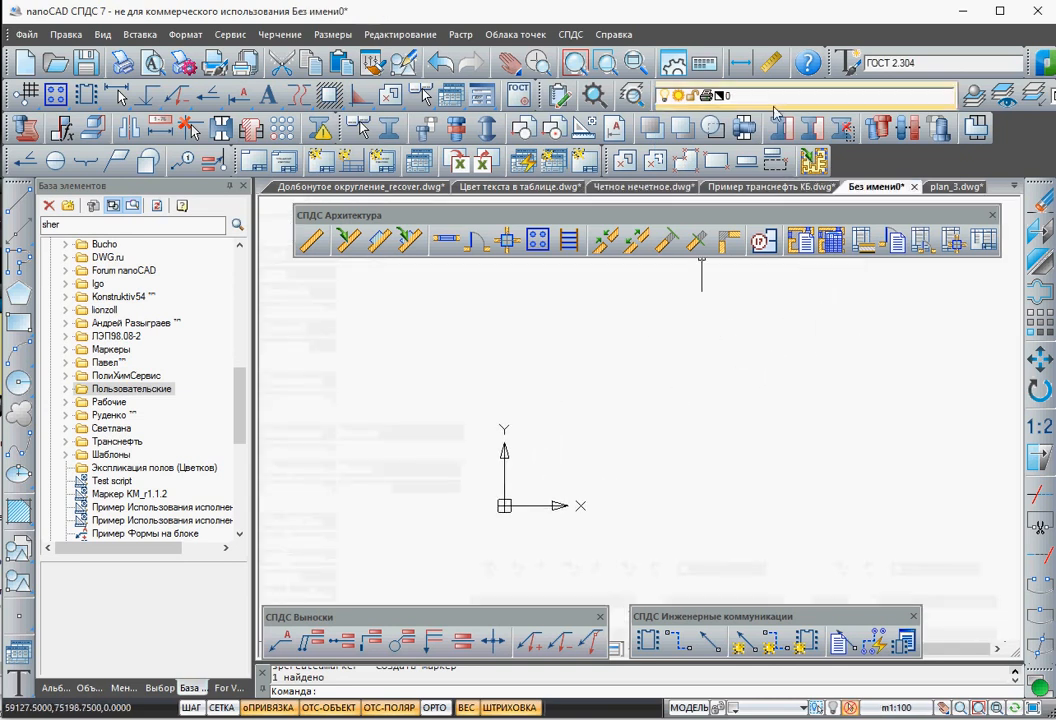
Insert the 'Определение слоя' marker from Примеры > Переменные в маркере in the library.
click(944, 96)
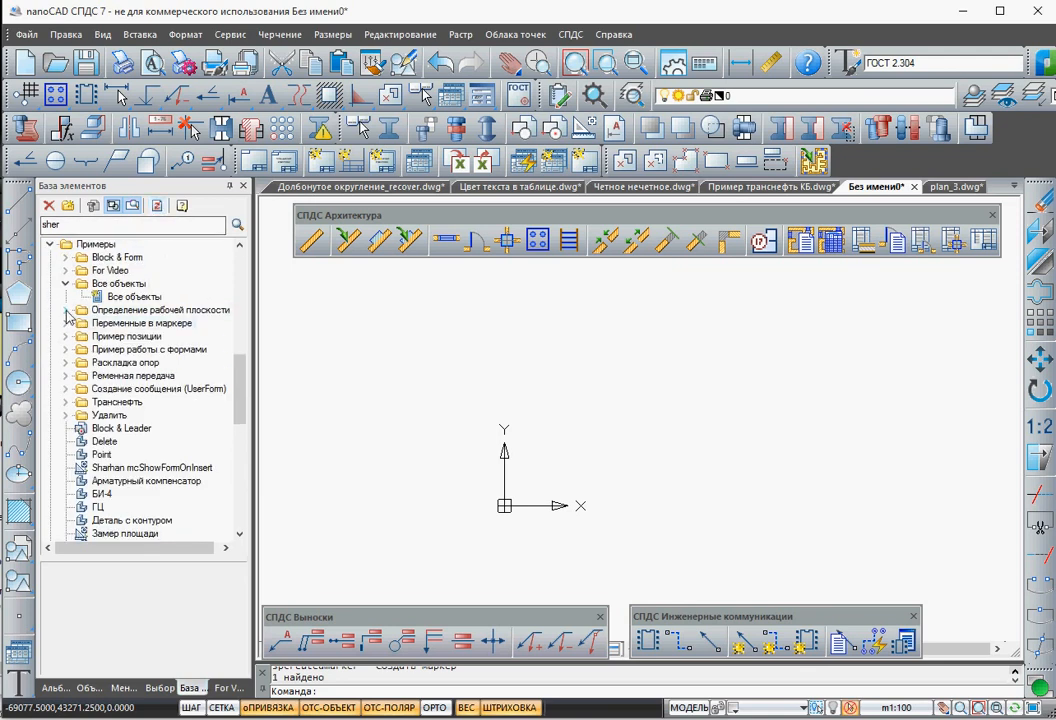
mouse_move(70, 360)
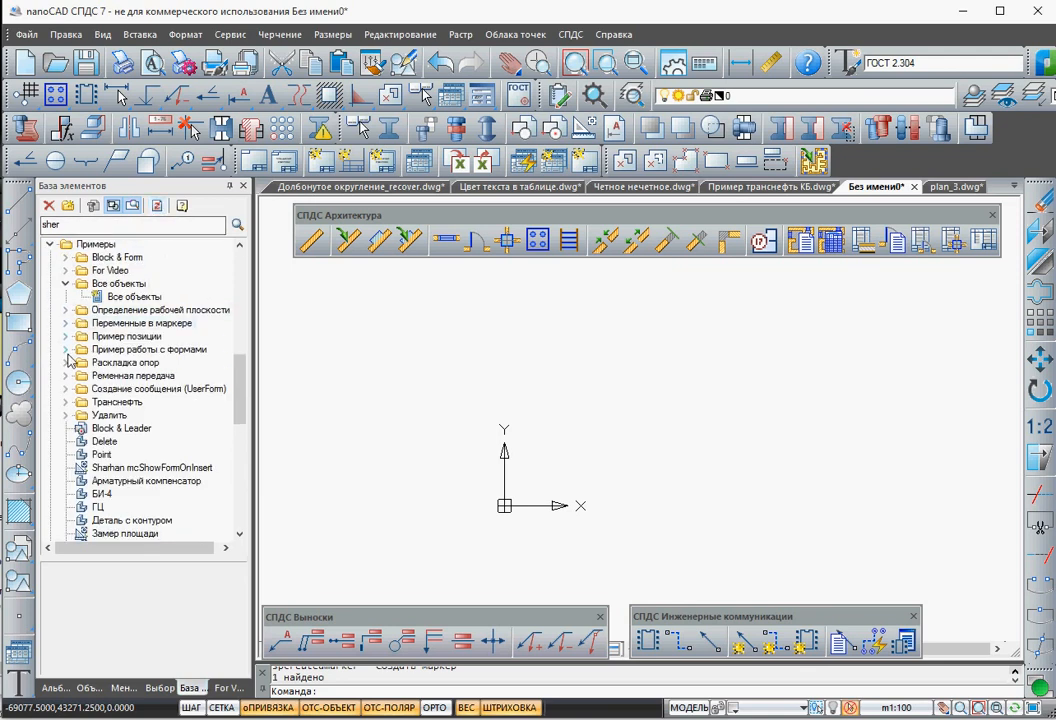
click(68, 324)
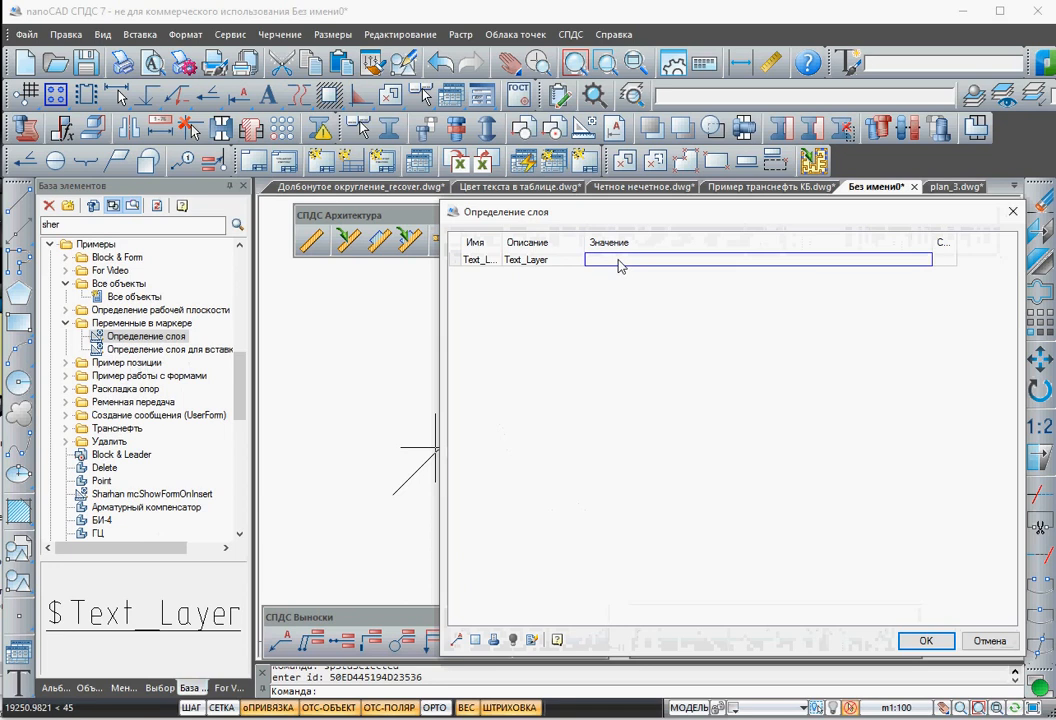
Place the marker with value 123124 and show layer Test1 in the layer list.
text(123124)
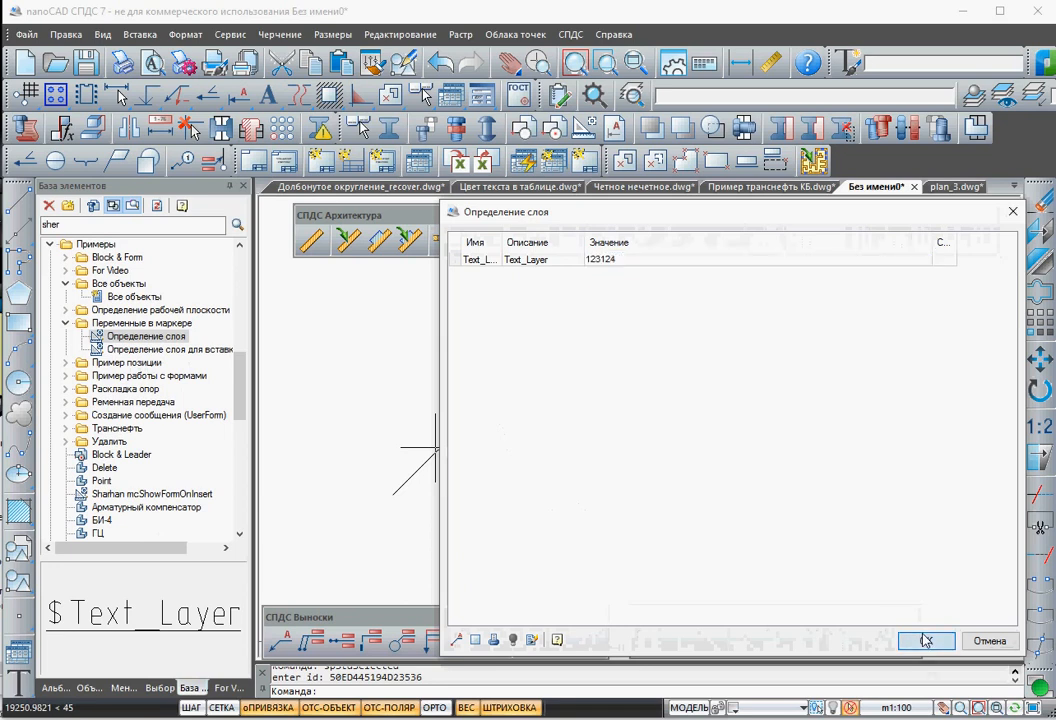
click(924, 640)
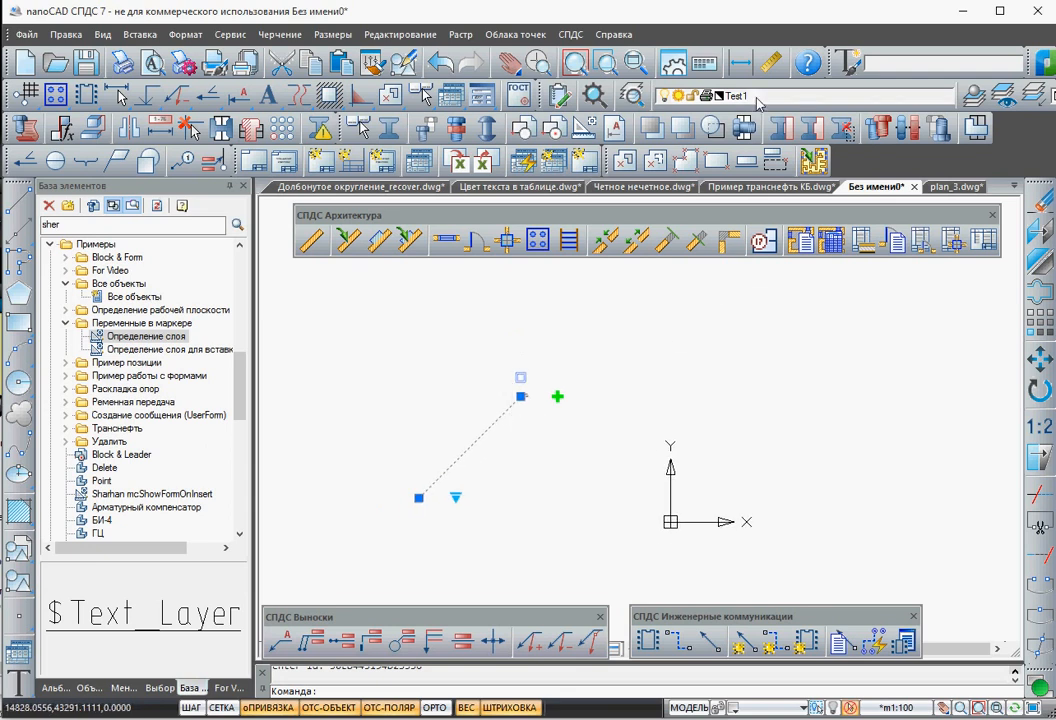
click(944, 96)
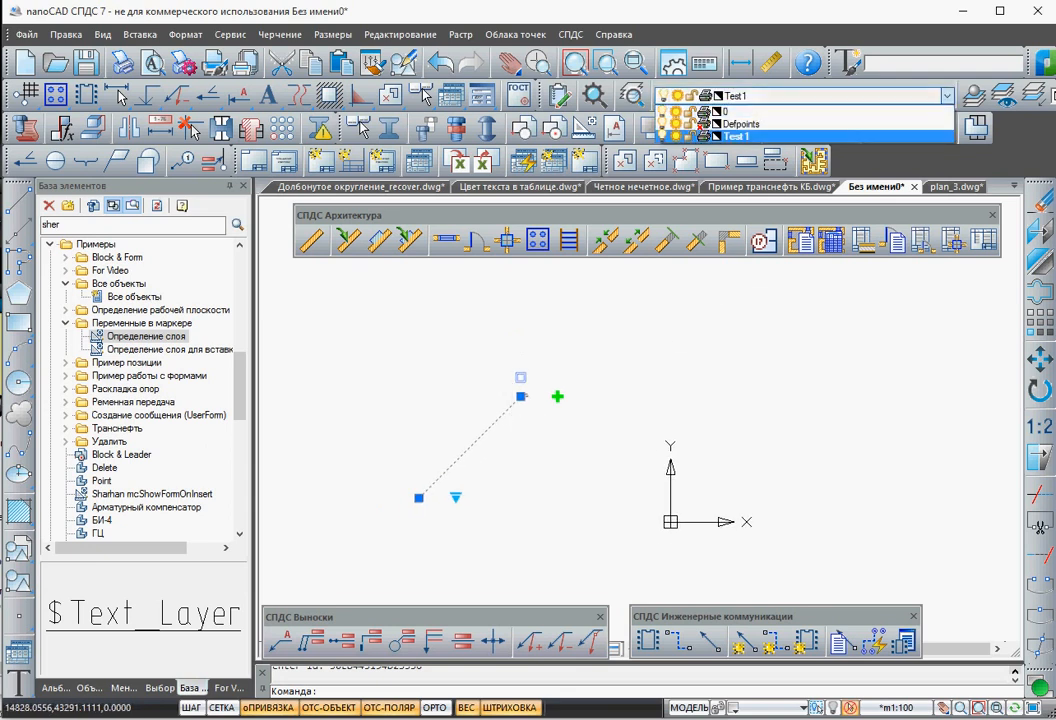